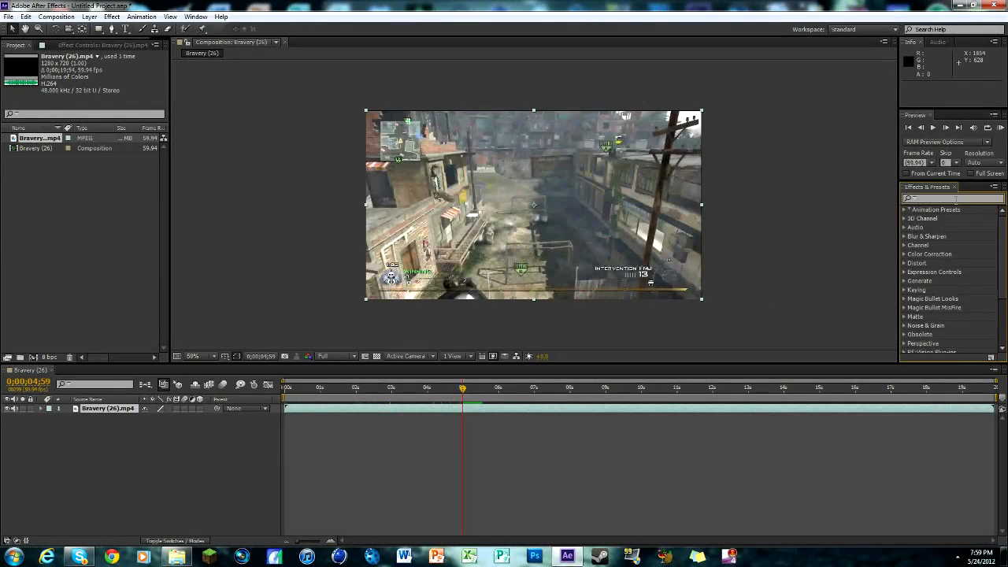
# Find the Glow effect in Effects & Presets and apply it to the Brewery layer.
pyautogui.write('Glow')
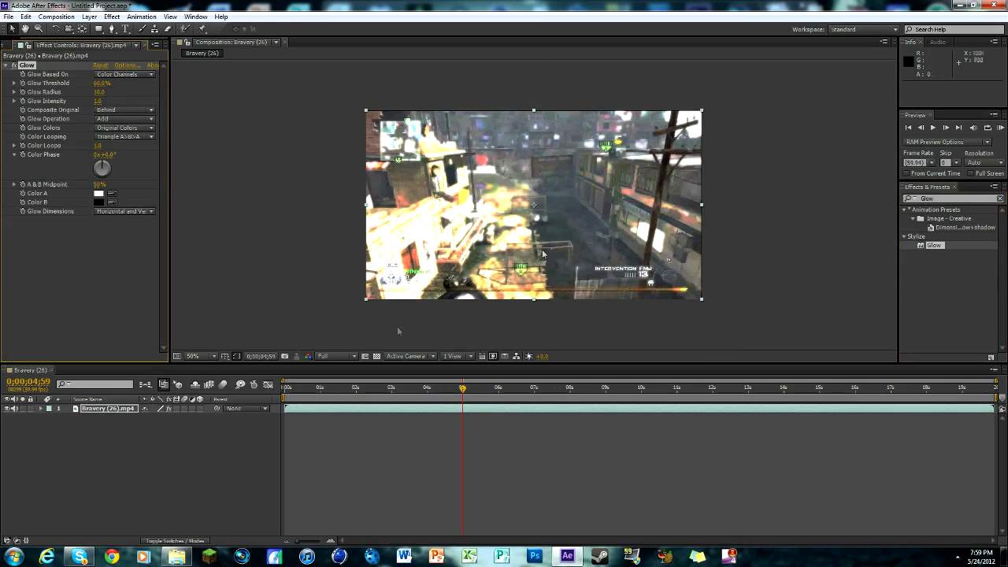
# Review the Color Looping choices, then set Glow Colors to A & B Colors.
pyautogui.click(123, 136)
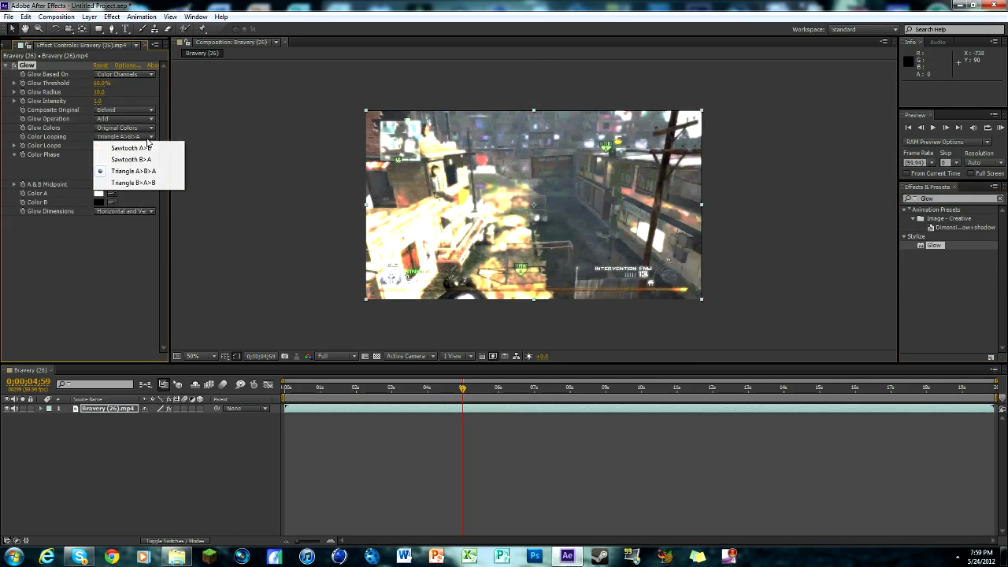
pyautogui.click(123, 127)
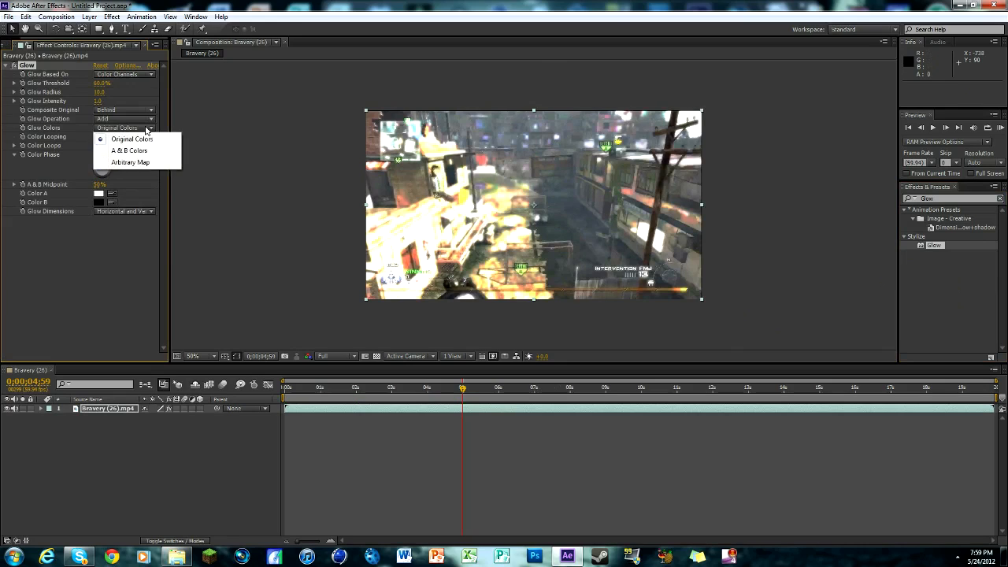
pyautogui.click(129, 149)
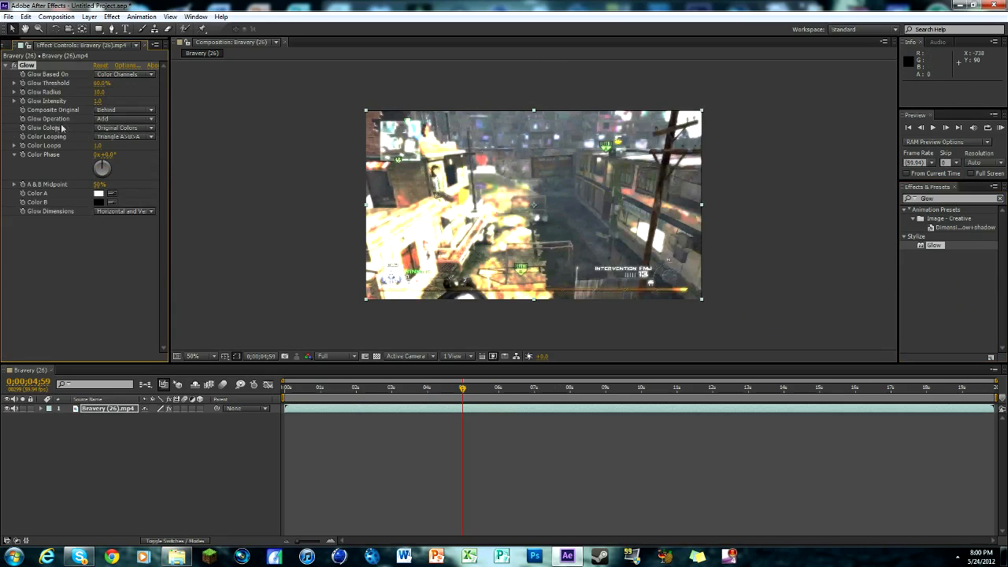
pyautogui.click(123, 128)
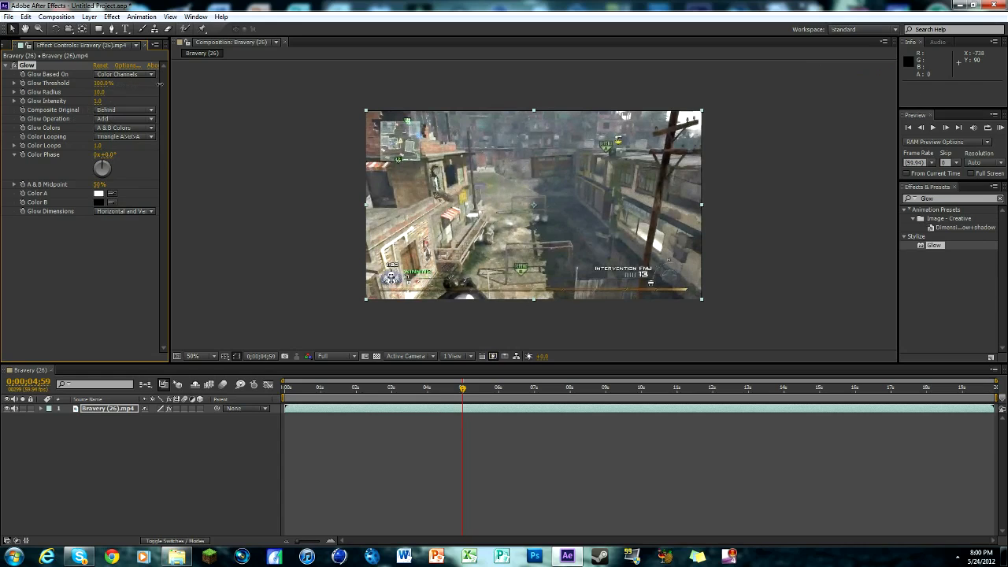
pyautogui.moveTo(538, 217)
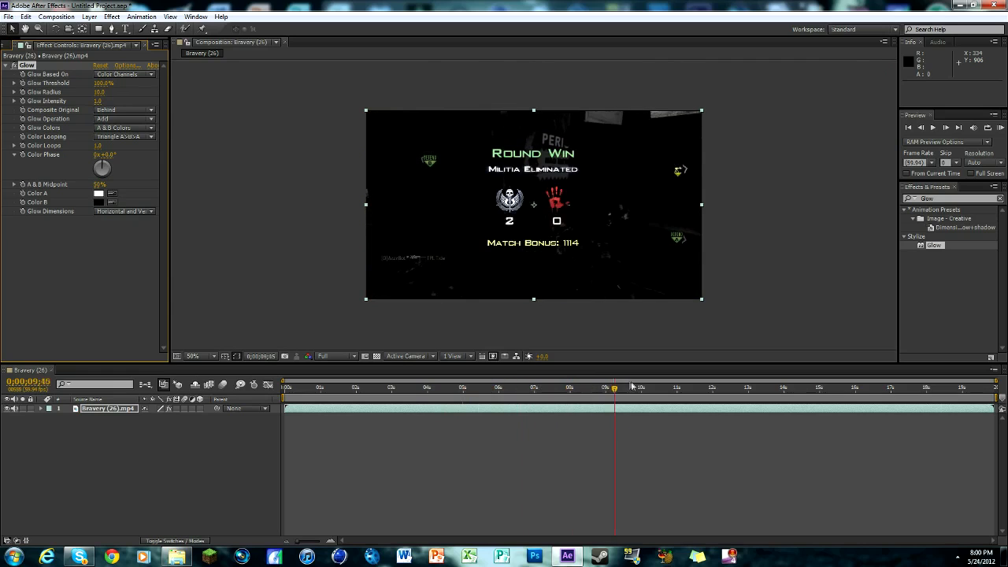
# Move the playhead forward along the ruler to the round-winning kill moment.
pyautogui.click(785, 387)
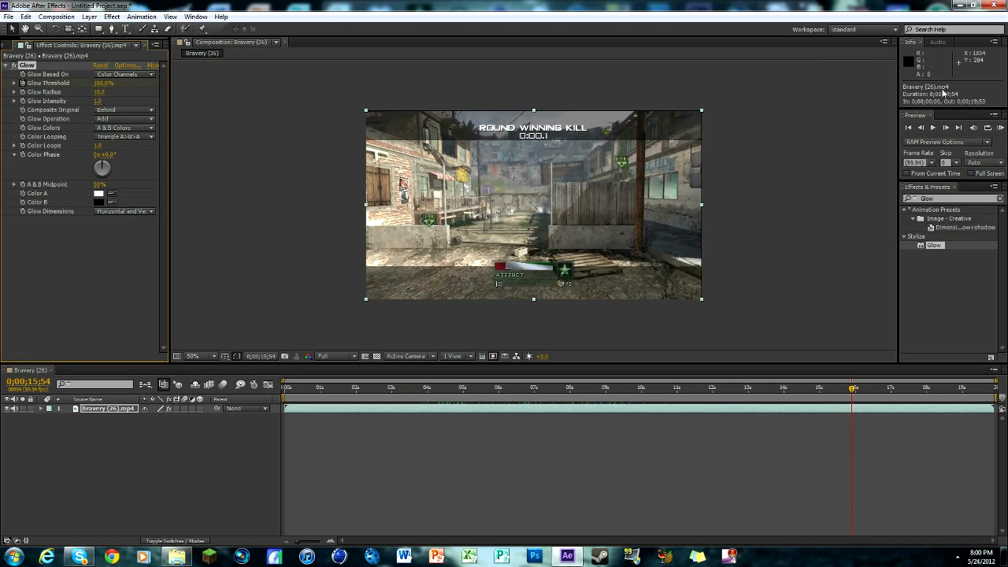
pyautogui.click(866, 387)
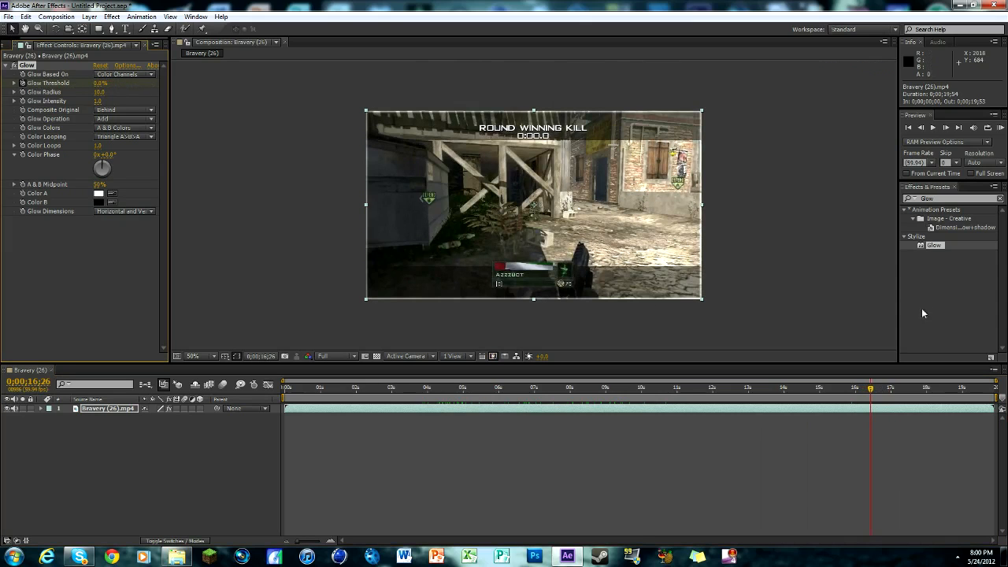
pyautogui.moveTo(268, 402)
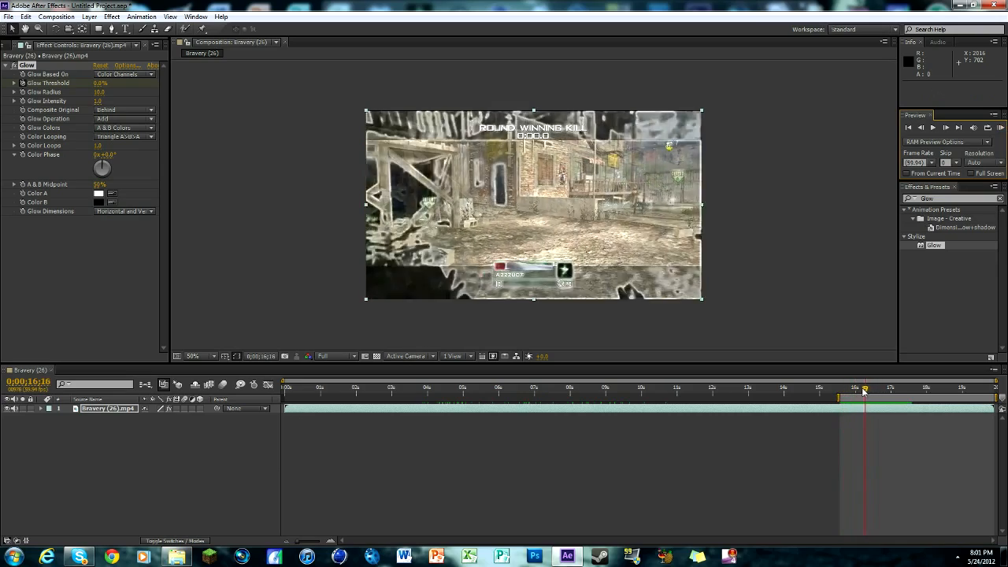
# Scrub the Glow Threshold value down so the glow floods the kill scene.
pyautogui.moveTo(863, 397); pyautogui.dragTo(854, 397)
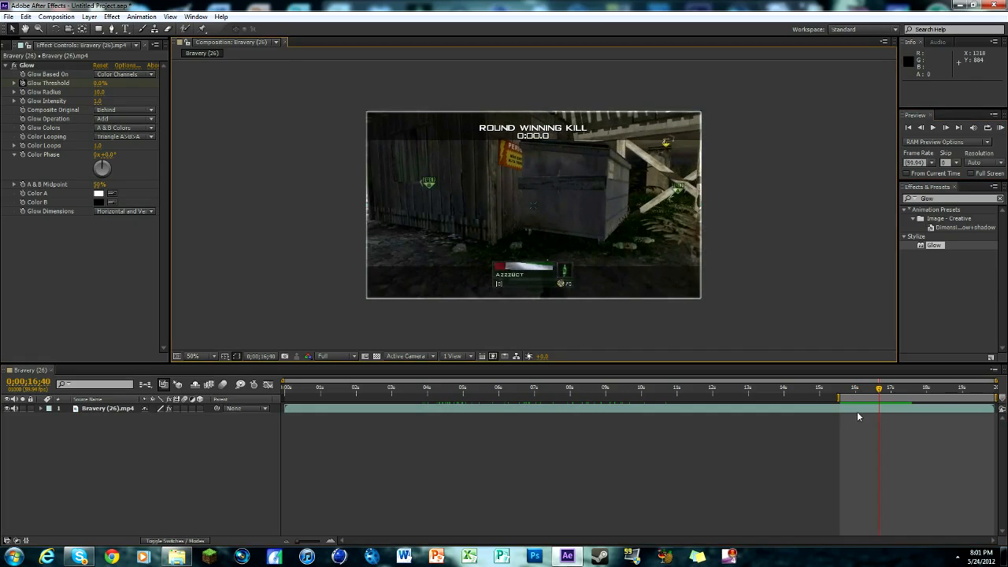
# Select the Brewery gameplay layer to adjust its Scale.
pyautogui.click(107, 408)
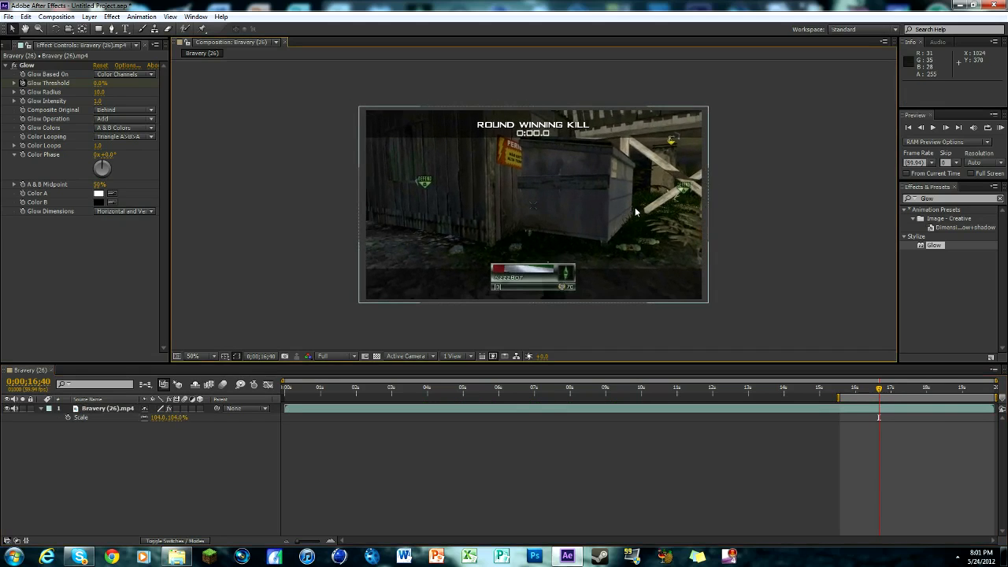
pyautogui.moveTo(891, 449)
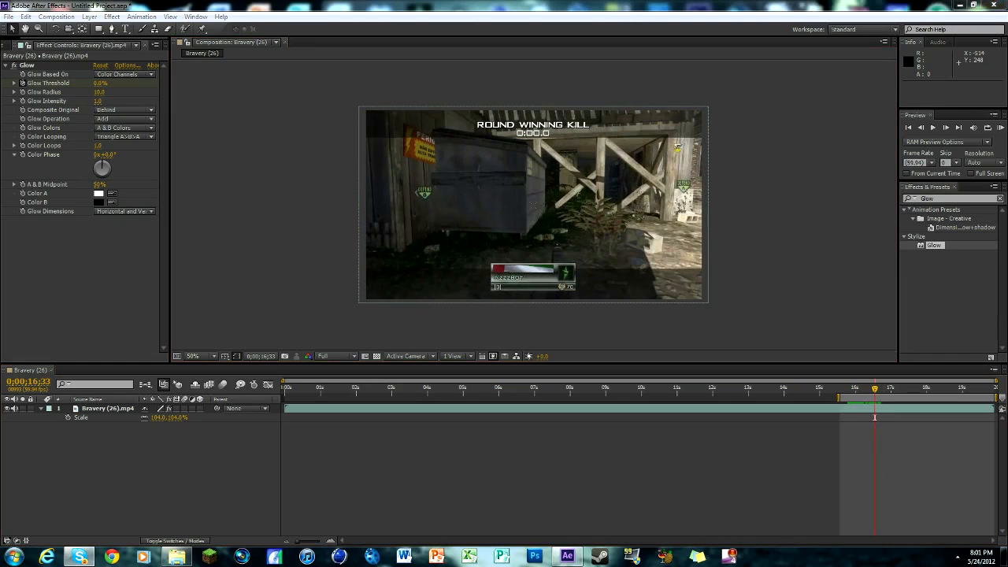
pyautogui.moveTo(874, 396)
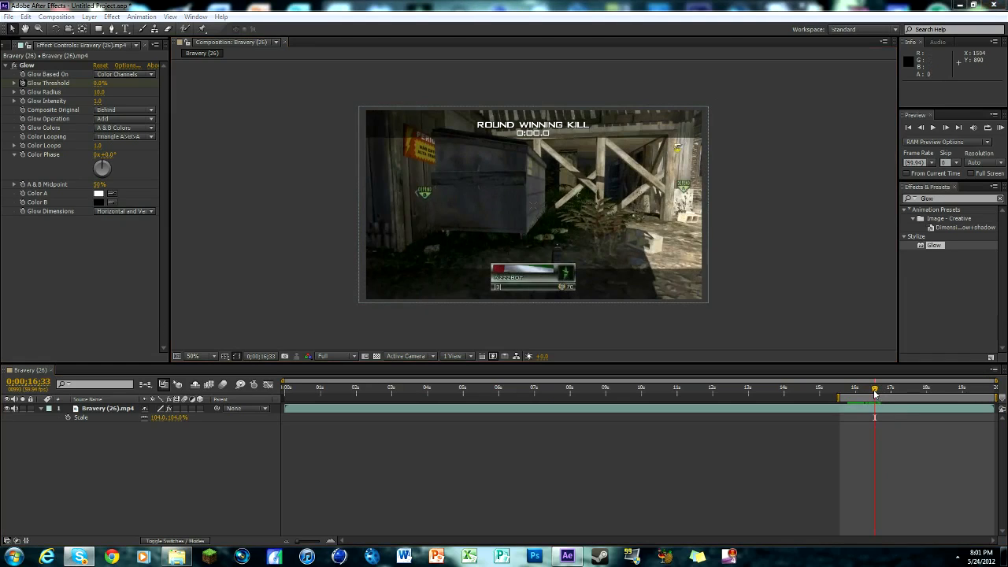